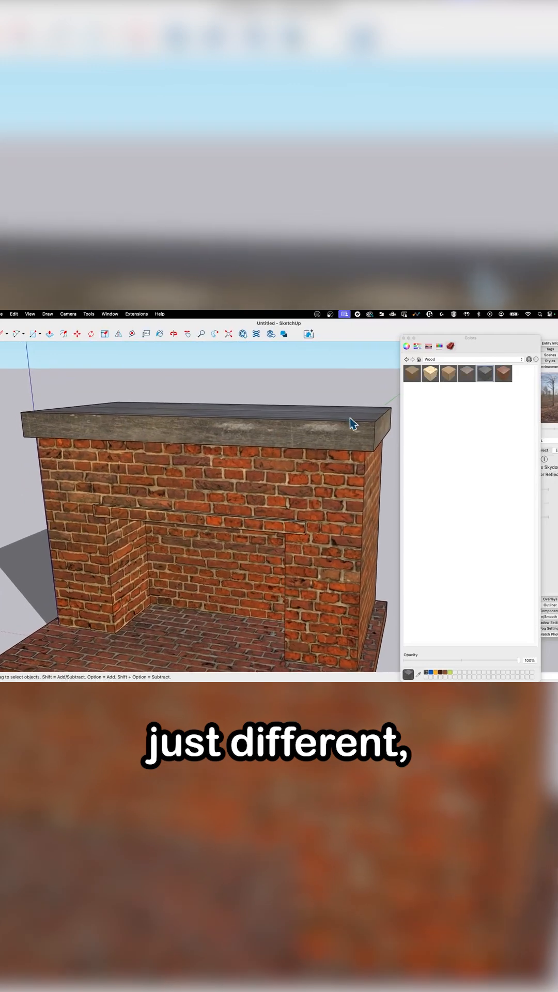
Switch the Materials panel to the Colors In Model collection used by the fireplace
left_click(474, 360)
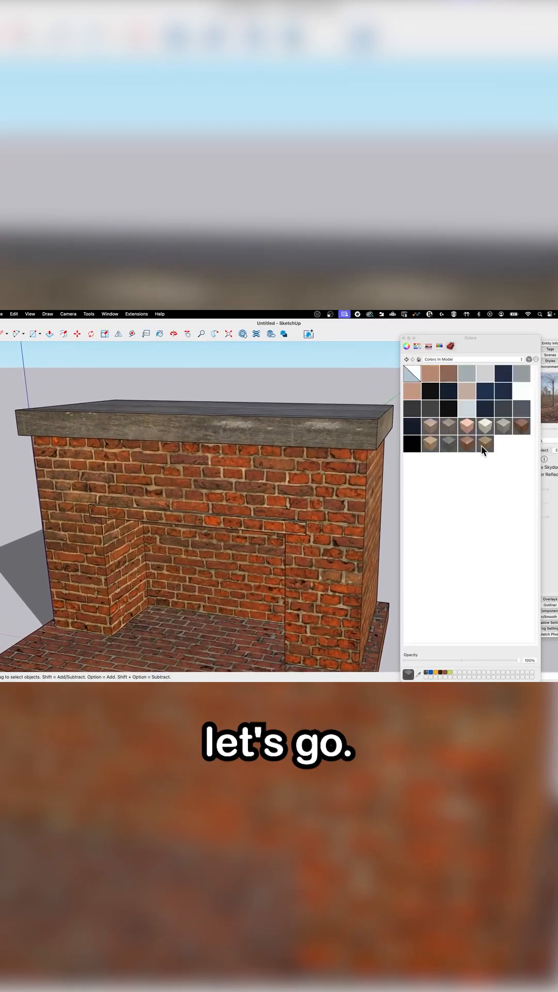